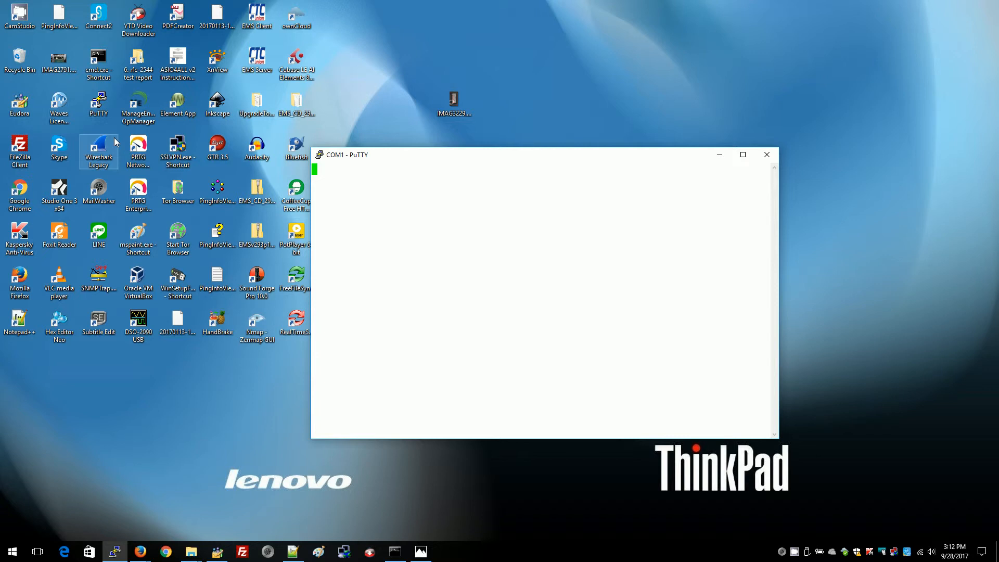
pyautogui.moveTo(185, 362)
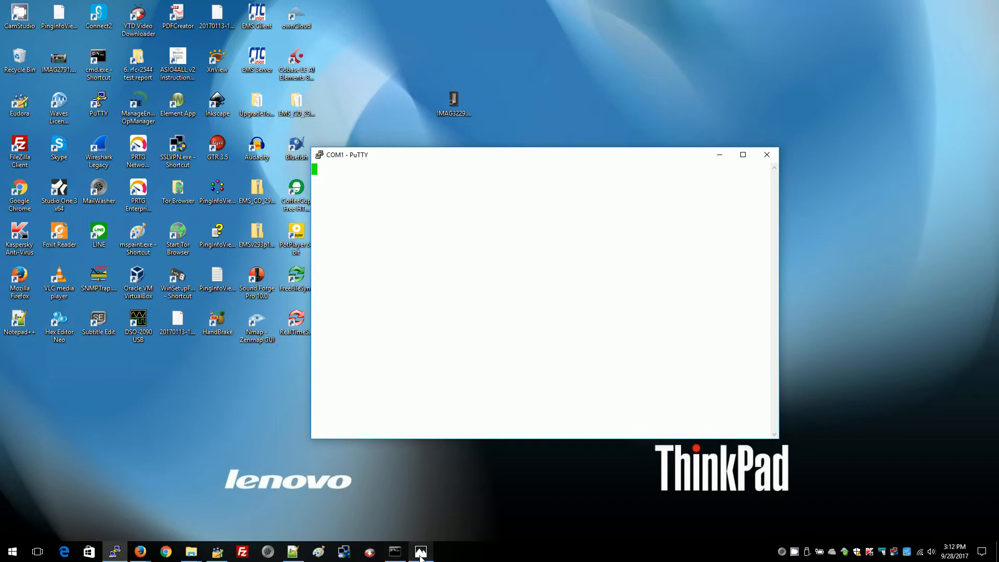
# View the IMAG3229.jpg photo of the managed switch with its console and PoE ports
pyautogui.doubleClick(453, 104)
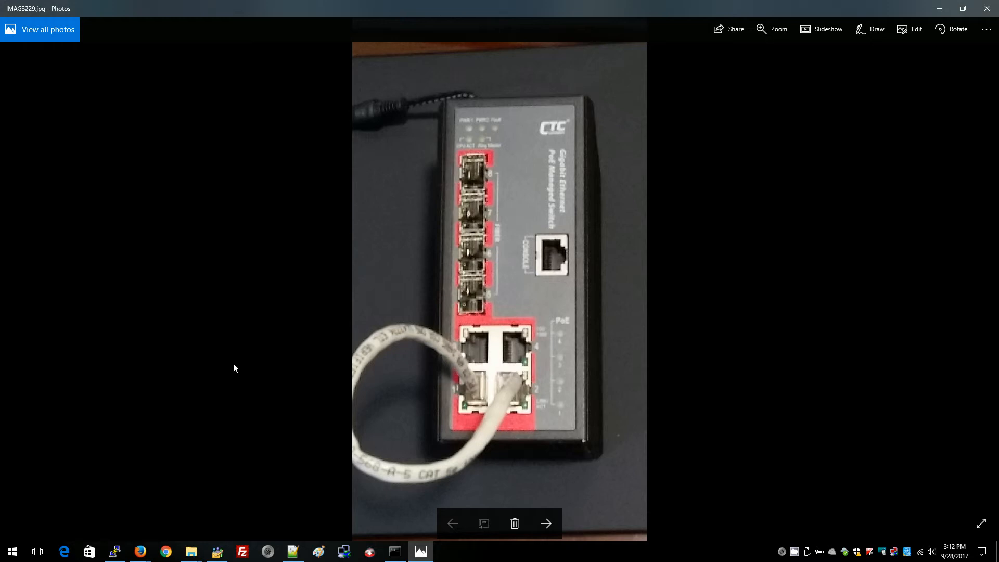
pyautogui.moveTo(465, 398)
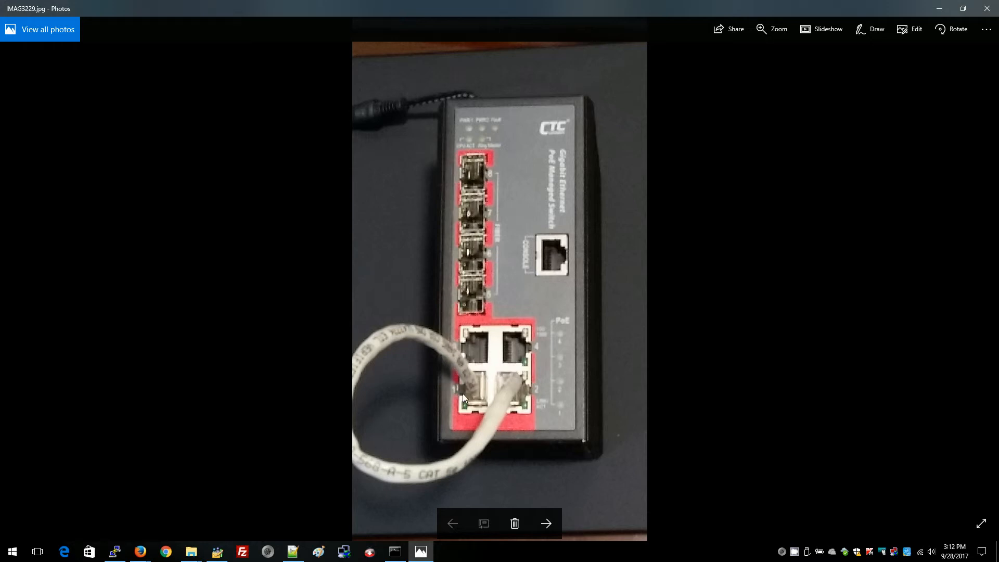
pyautogui.moveTo(533, 397)
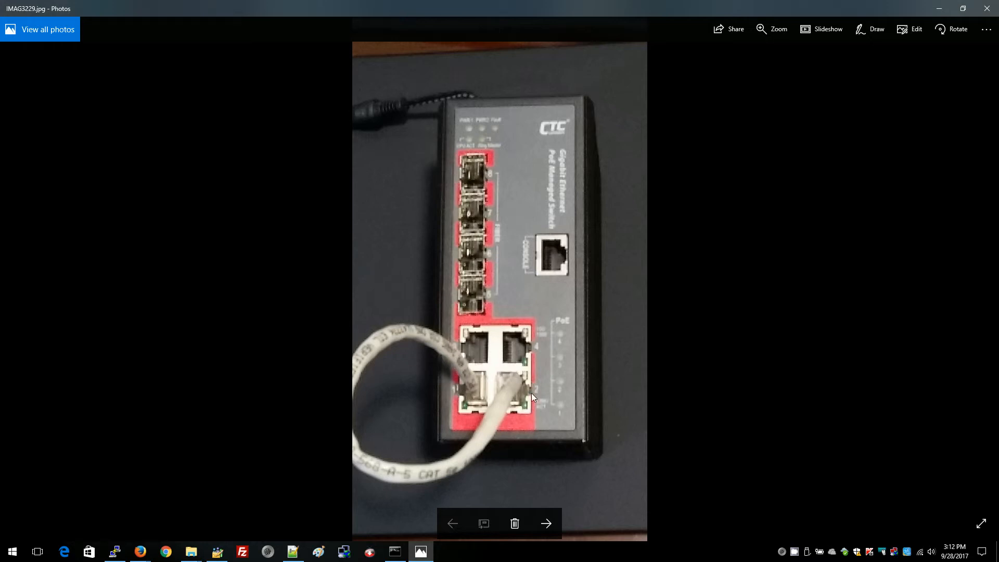
pyautogui.moveTo(424, 395)
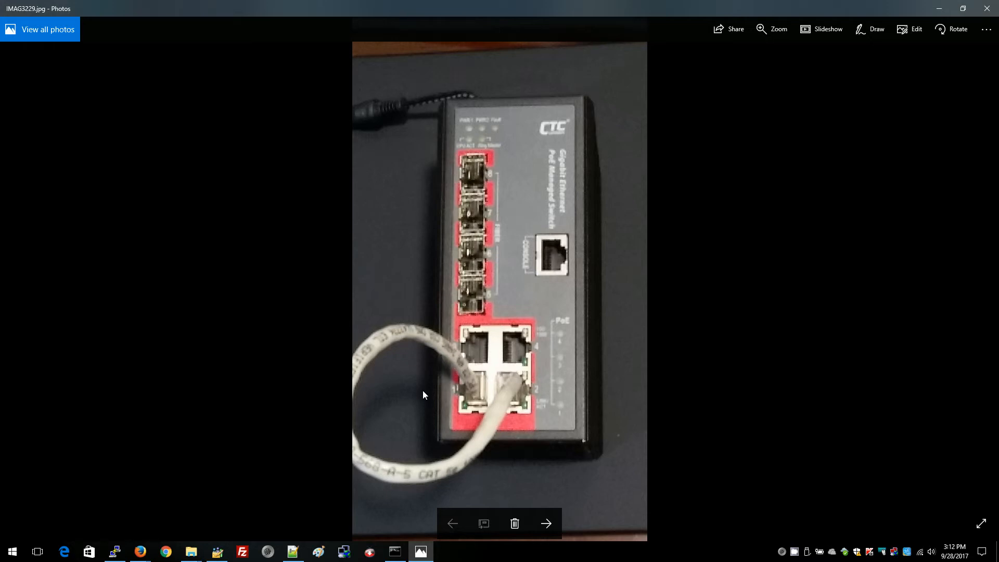
pyautogui.moveTo(513, 422)
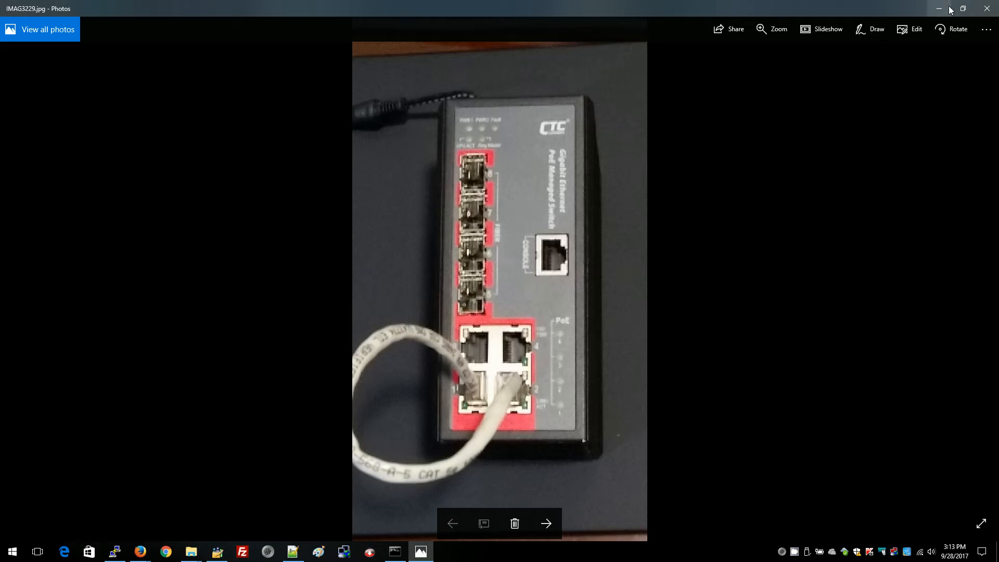
pyautogui.moveTo(940, 10)
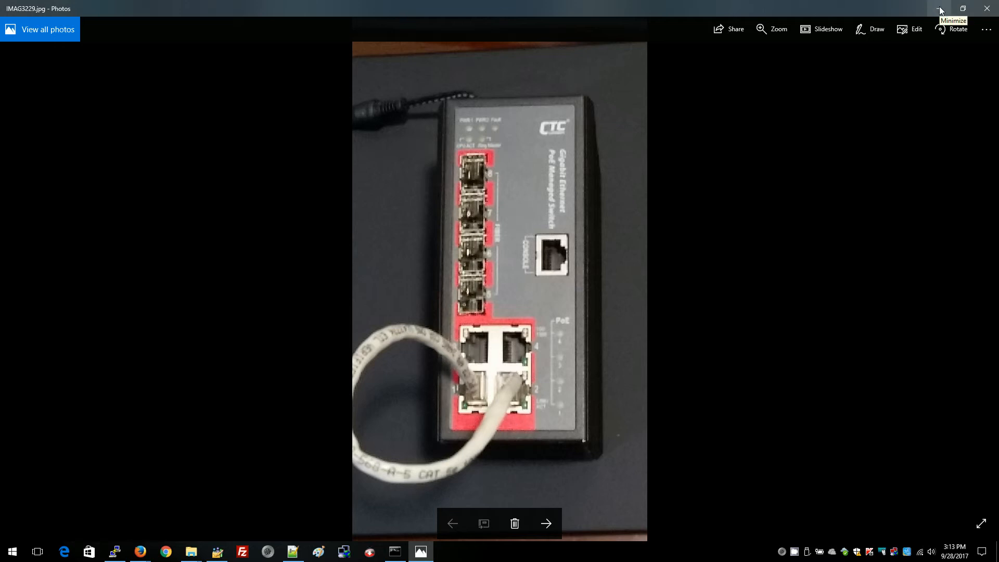
# Minimize Photos to return to the PuTTY COM1 console for the RedBoot banner
pyautogui.click(940, 11)
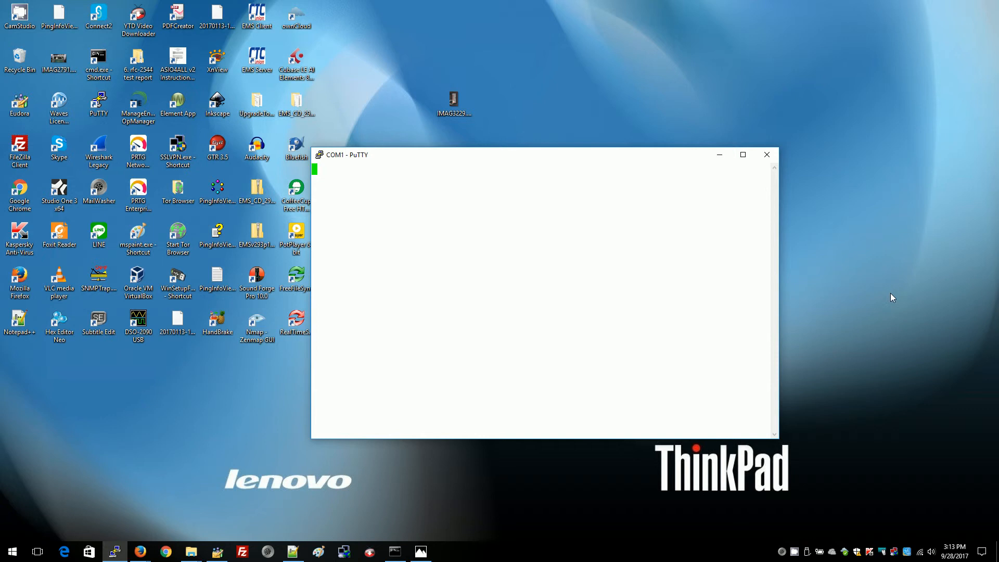
pyautogui.moveTo(769, 119)
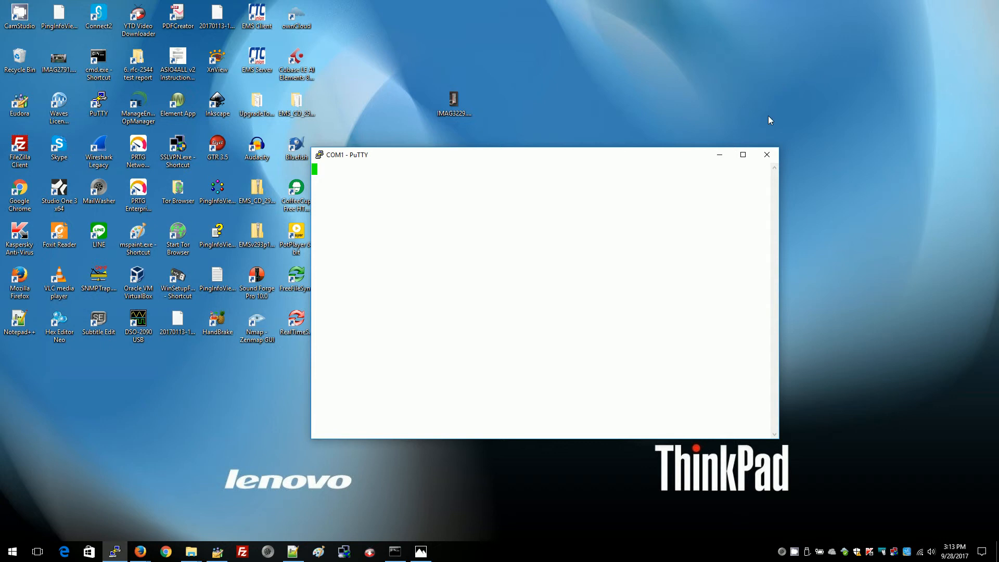
pyautogui.moveTo(963, 325)
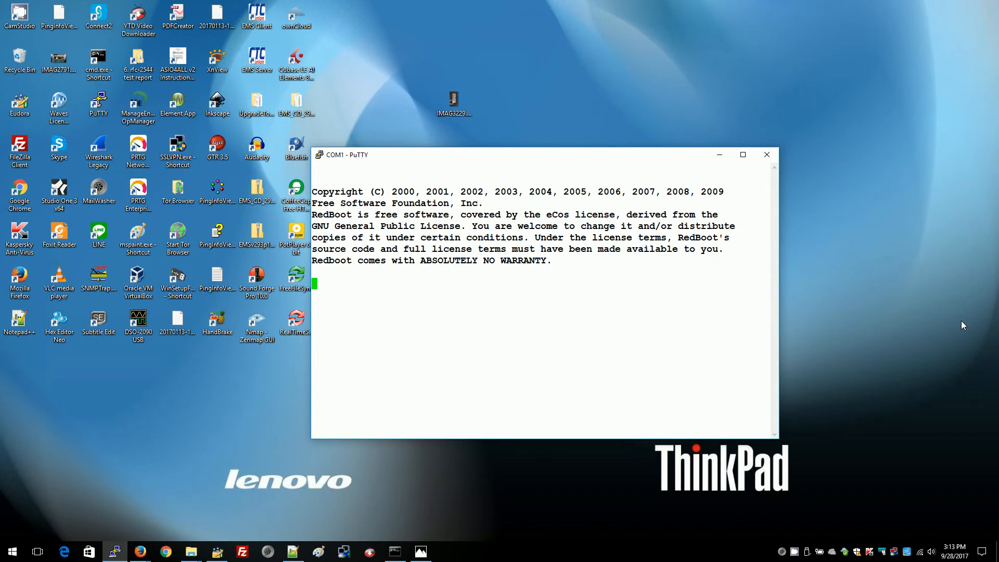
# Load the managed firmware image from RedBoot with 'fi lo -d managed' and start the switch
pyautogui.write('fi lo -d managed')
pyautogui.write('go')
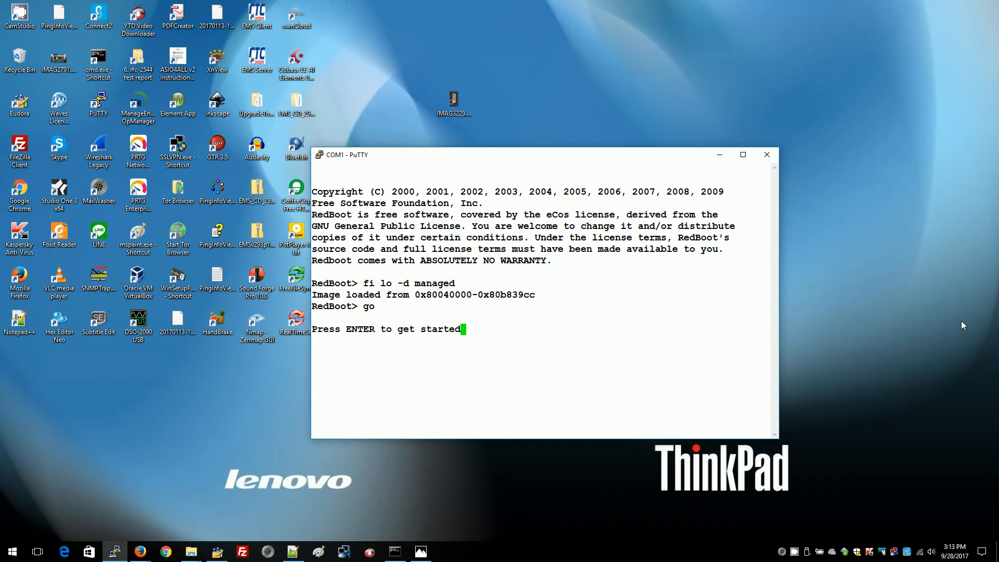
pyautogui.press('enter')
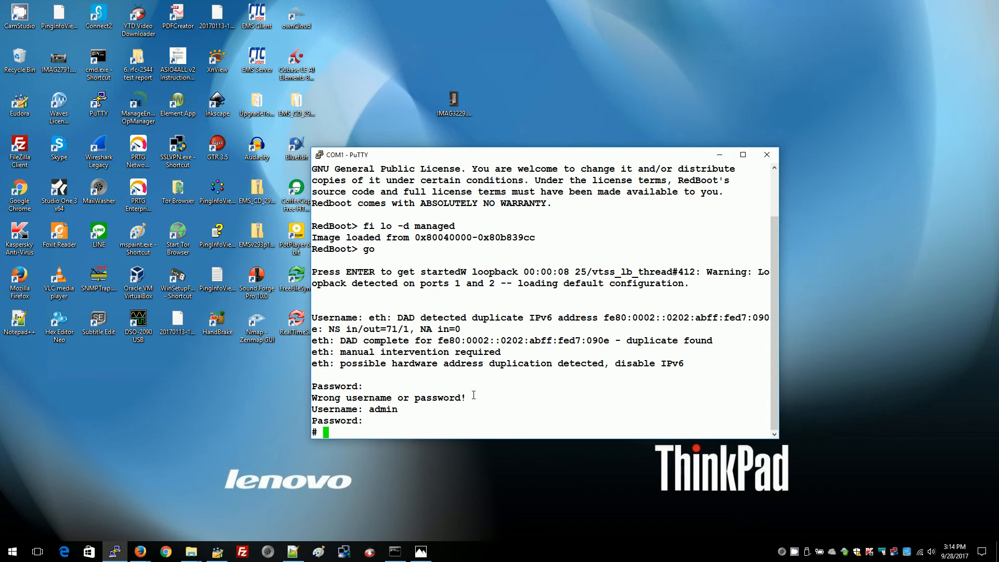
# Save running-config to startup-config on flash as admin, then reboot to RedBoot
pyautogui.write('copy')
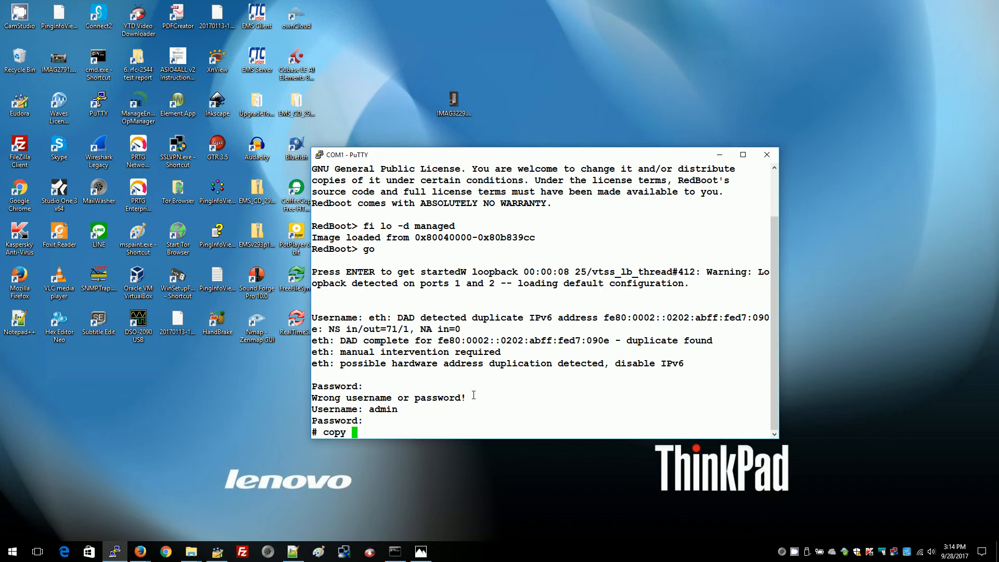
pyautogui.write('running-config s')
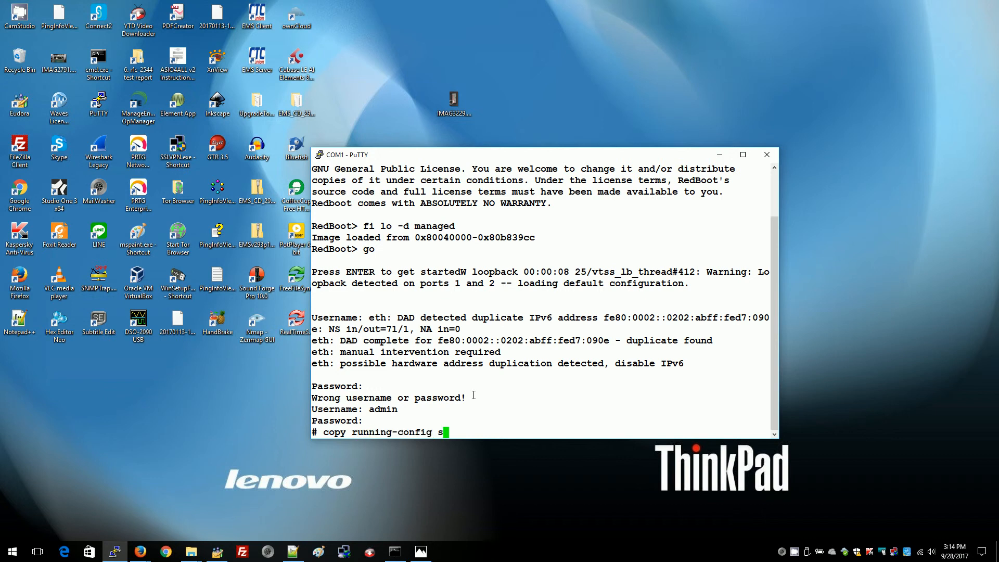
pyautogui.write('tartup-config')
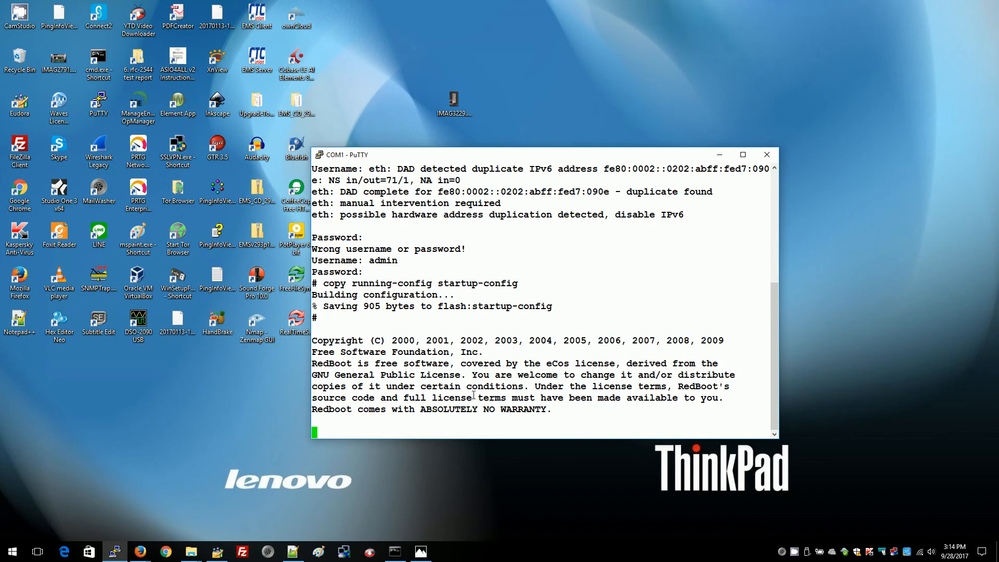
# Boot the managed image again, log in as admin and query 'show int vlan 1'
pyautogui.write('fi lo -d managed')
pyautogui.write('go')
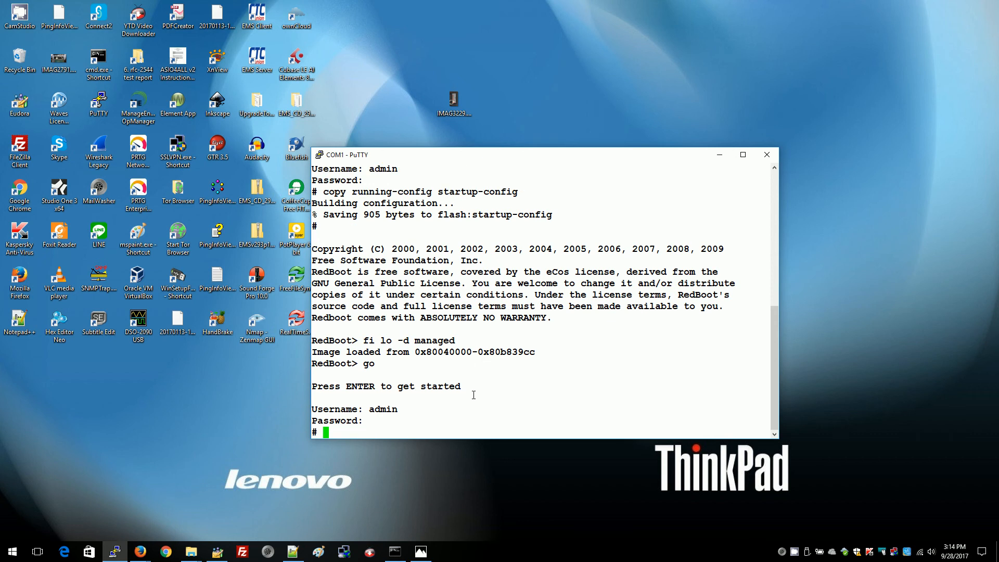
pyautogui.write('show int')
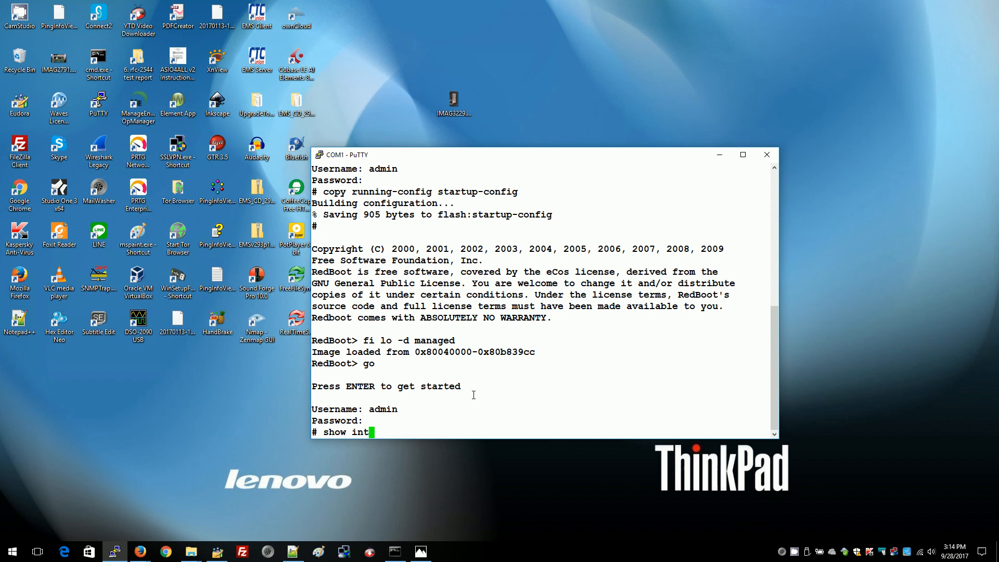
pyautogui.write('vlan `1')
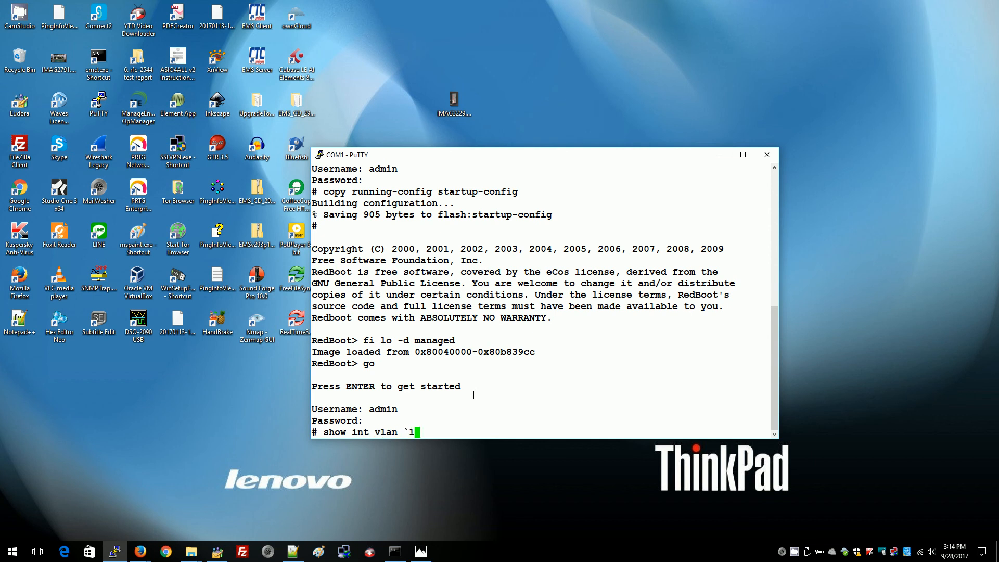